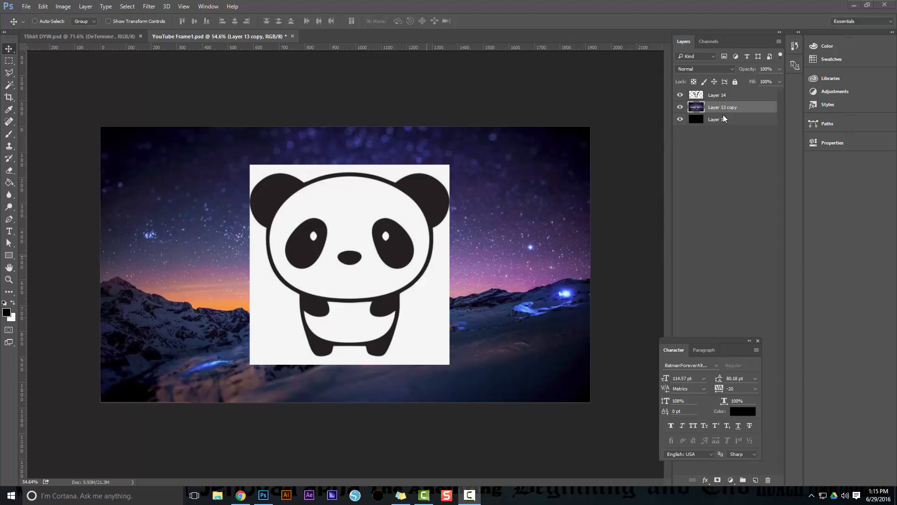
Select the lower copy of the starry photo layer so it can be filled solid black.
left_click(732, 120)
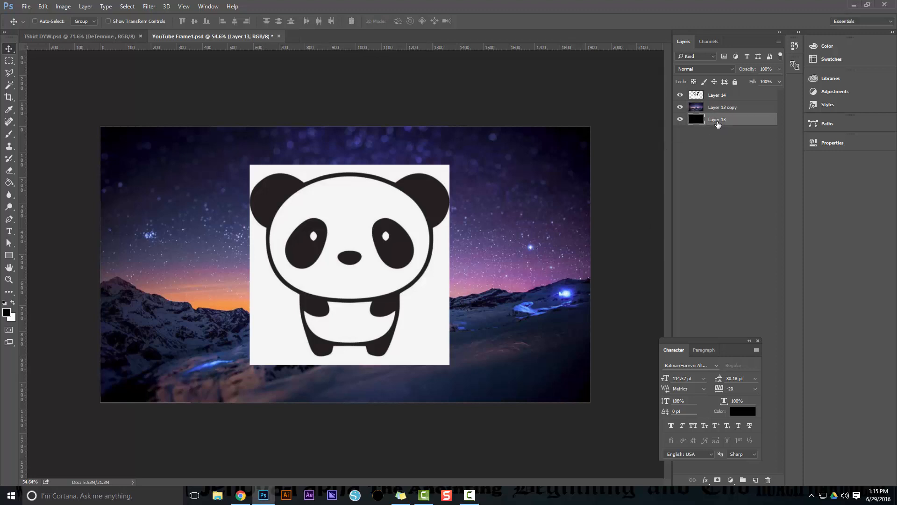
left_click(717, 120)
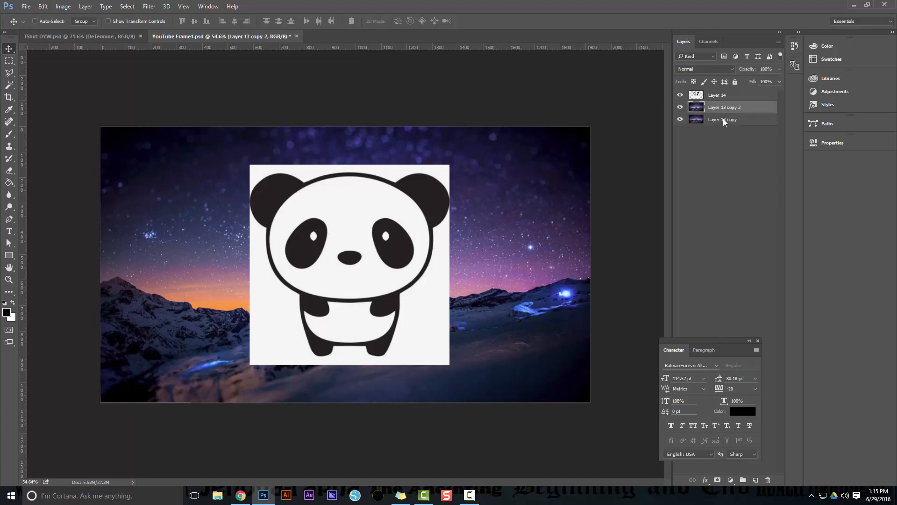
left_click(724, 120)
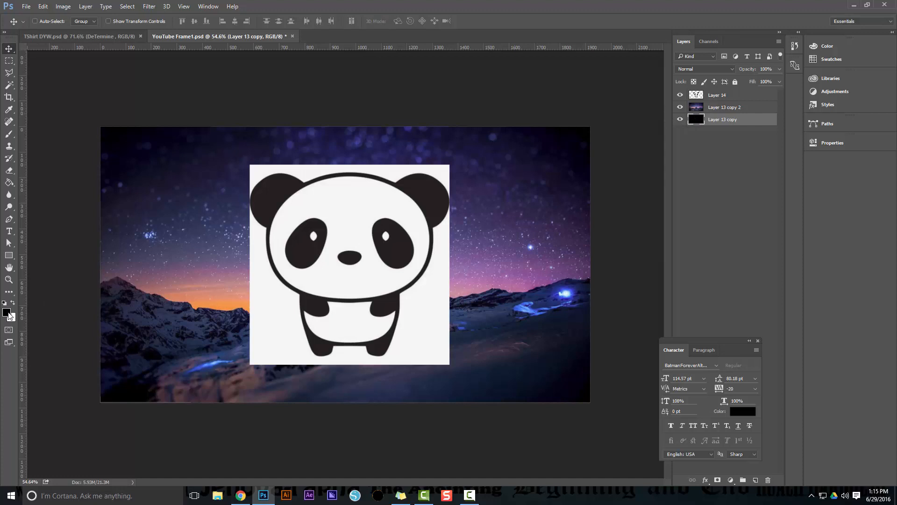
left_click(7, 312)
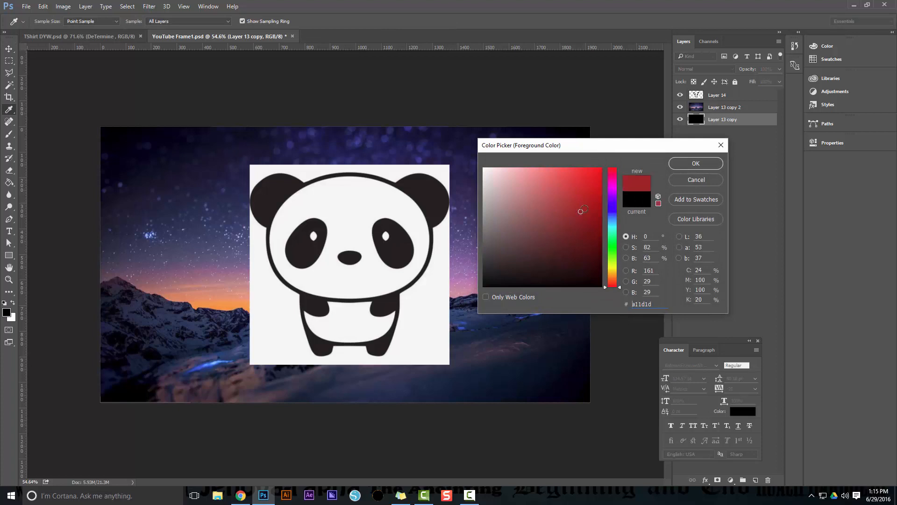
left_click(695, 162)
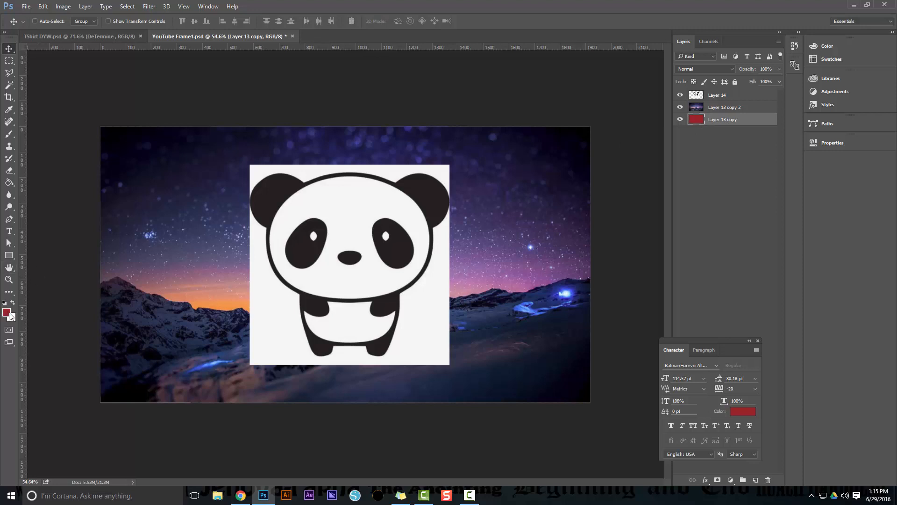
left_click(5, 312)
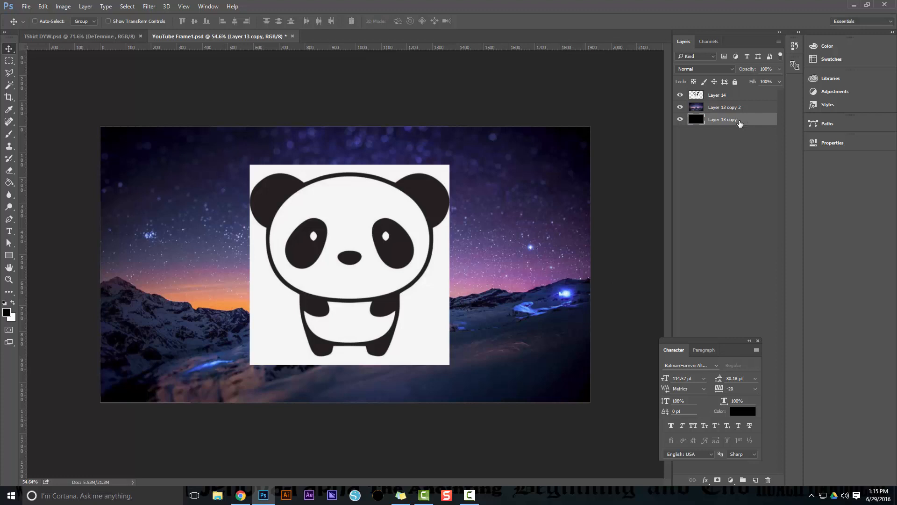
left_click(724, 106)
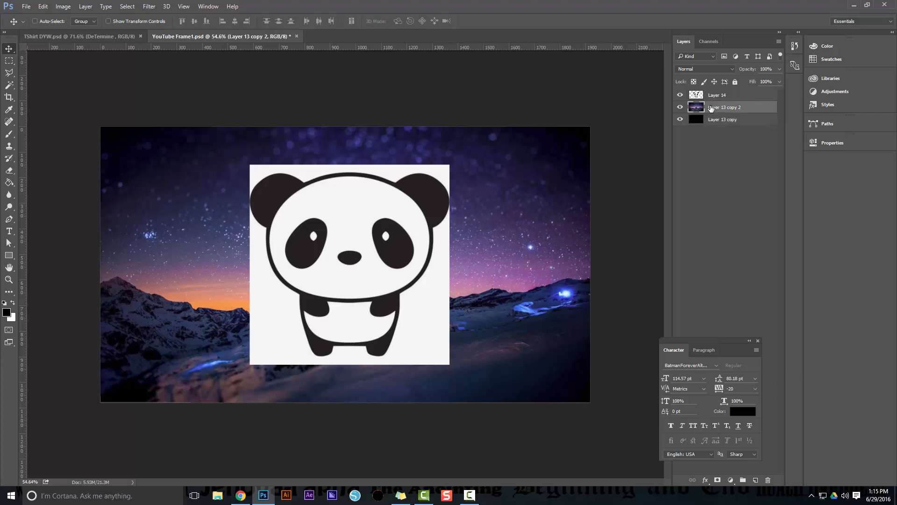
Hide the panda drawing layer to check the bare mountain photo, then show it again.
left_click(681, 94)
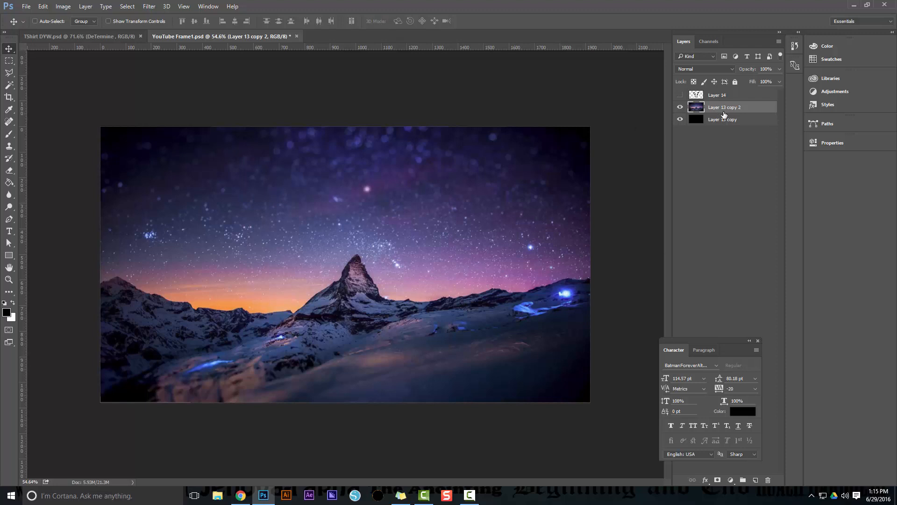
left_click(681, 95)
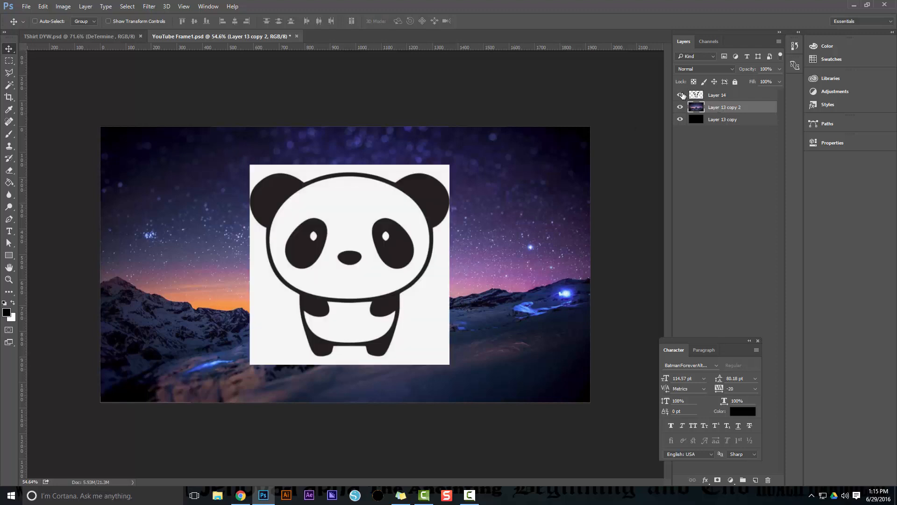
mouse_move(680, 95)
type("Panda")
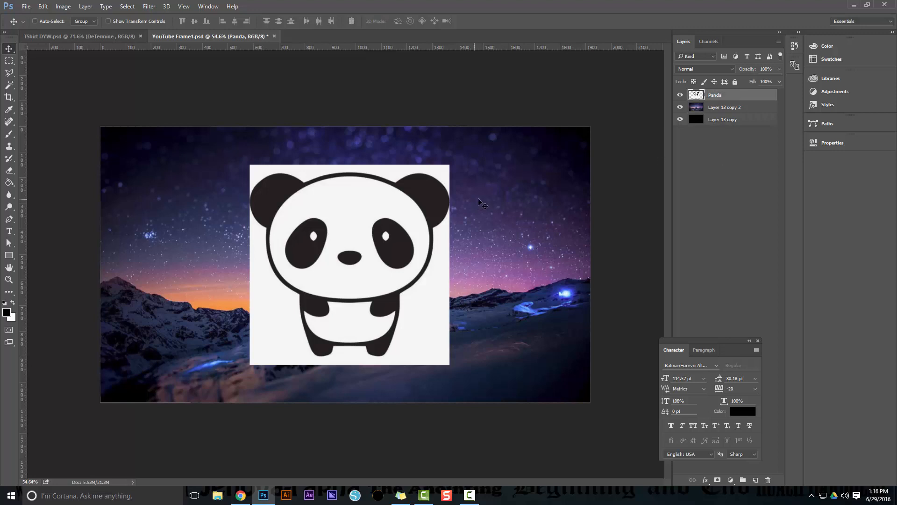
Use the Magic Wand to select the black outline and dark shapes of the panda.
left_click(8, 85)
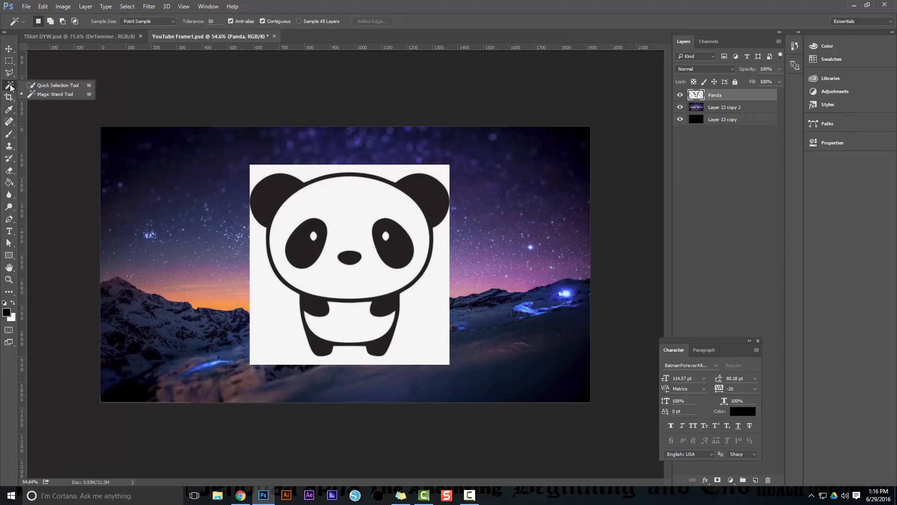
left_click(55, 85)
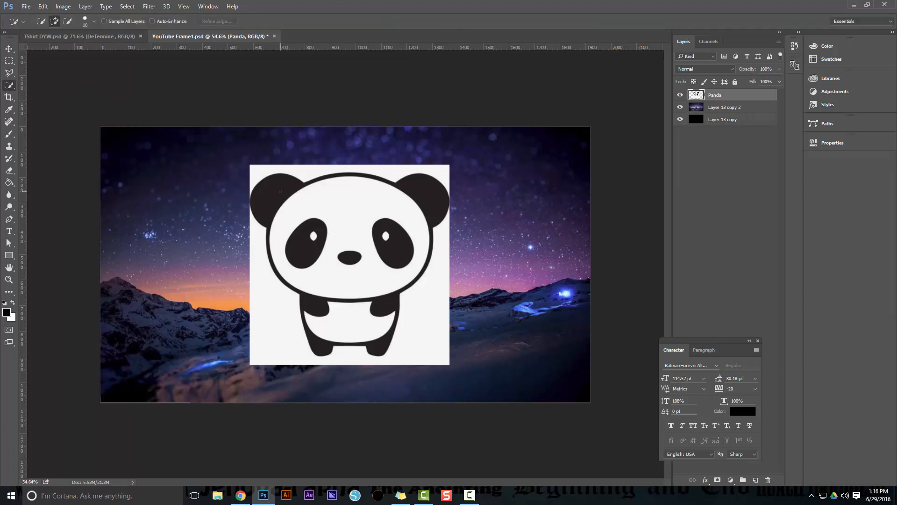
left_click(7, 86)
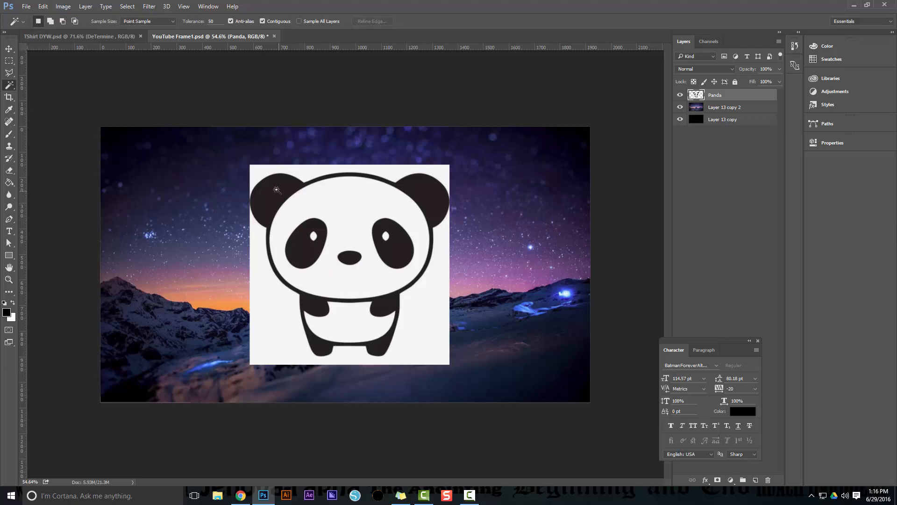
left_click(276, 189)
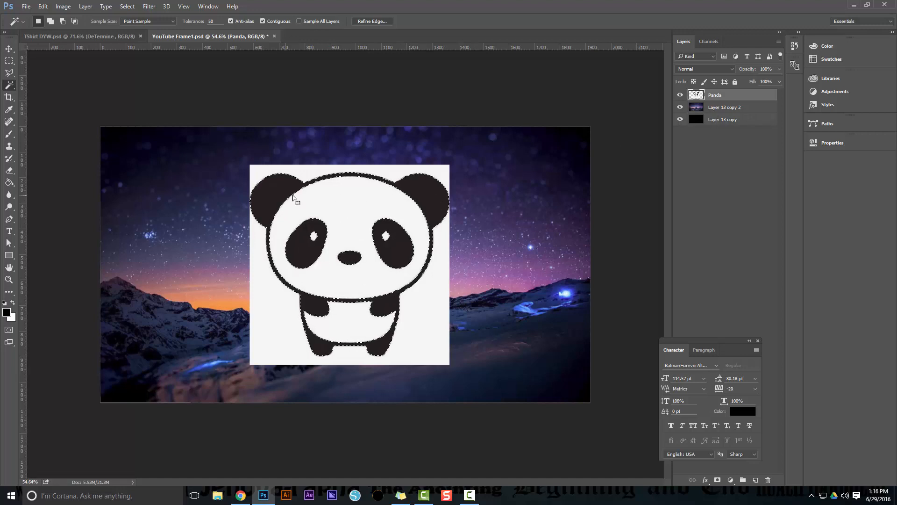
Copy the panda silhouette to a new layer, hide the Panda layer and select the upper photo copy.
left_click(724, 107)
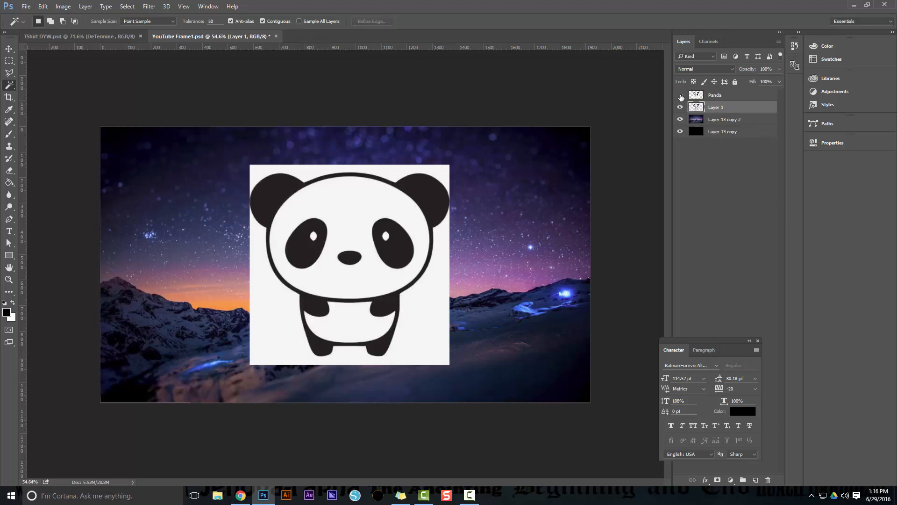
left_click(680, 96)
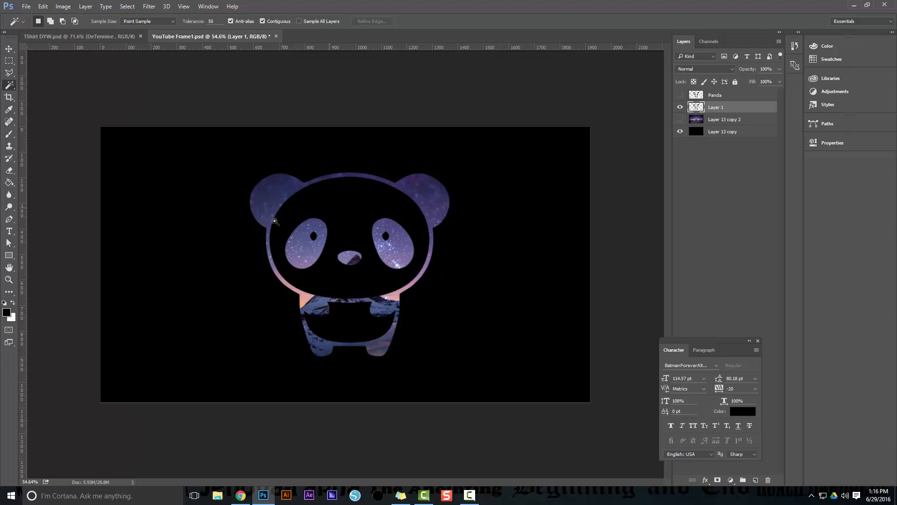
mouse_move(349, 320)
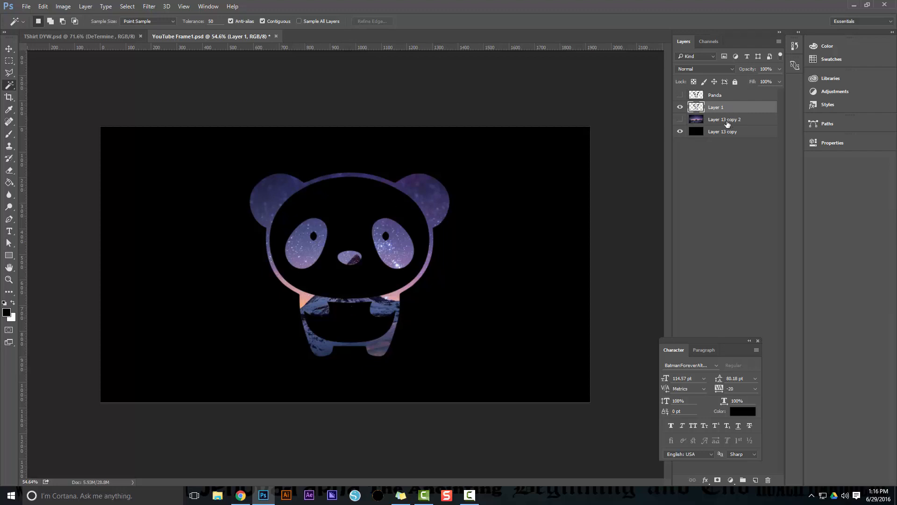
left_click(681, 120)
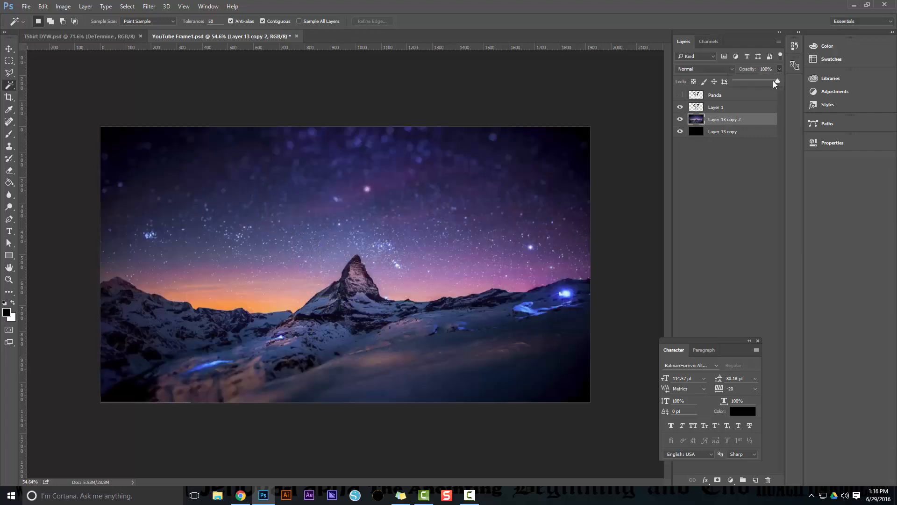
Lower the upper photo layer's opacity to about 60% and select the panda silhouette layer.
left_click_drag(776, 82, 756, 81)
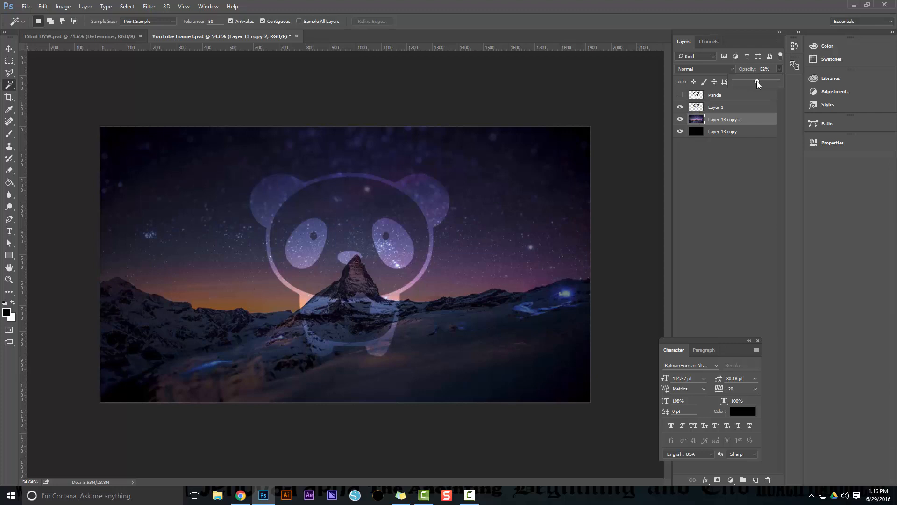
left_click_drag(755, 81, 761, 81)
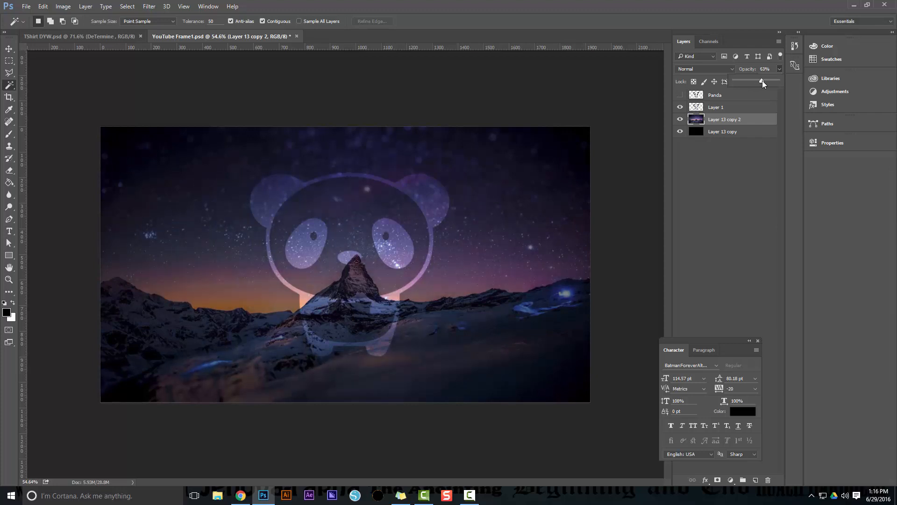
left_click_drag(761, 81, 766, 81)
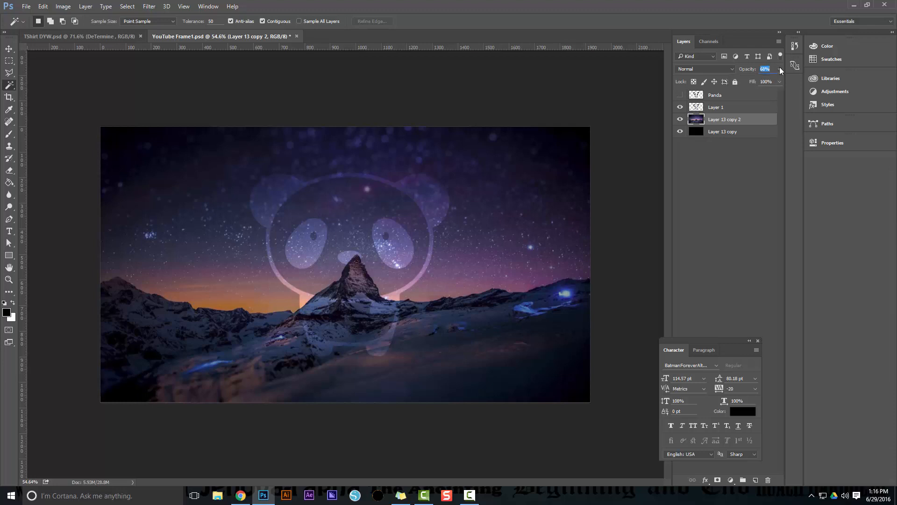
left_click(716, 107)
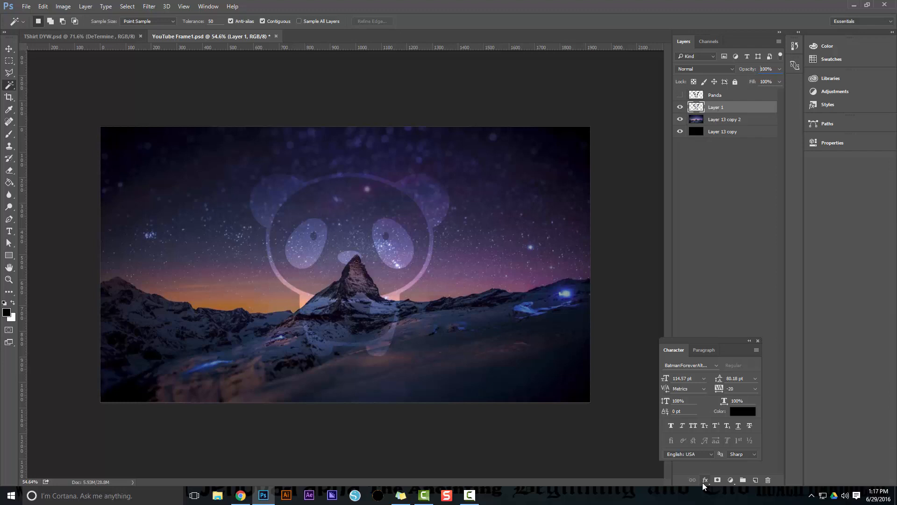
mouse_move(722, 469)
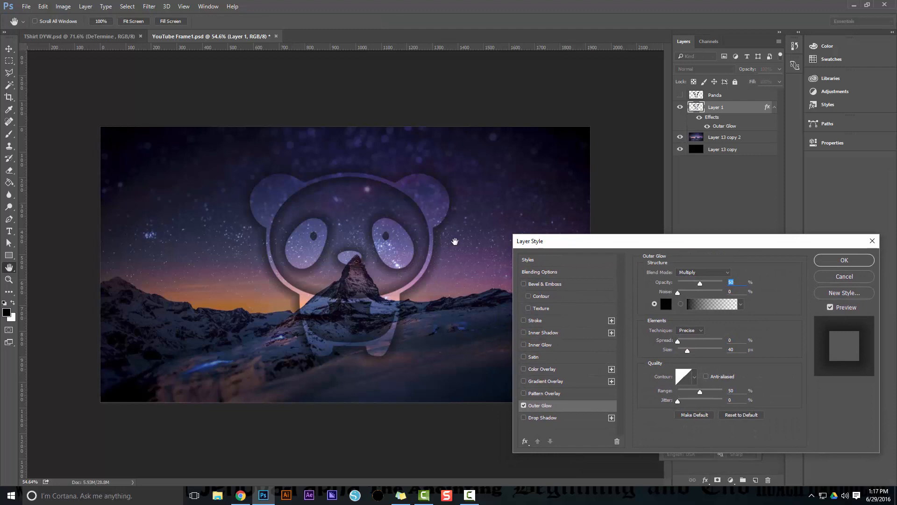
mouse_move(551, 393)
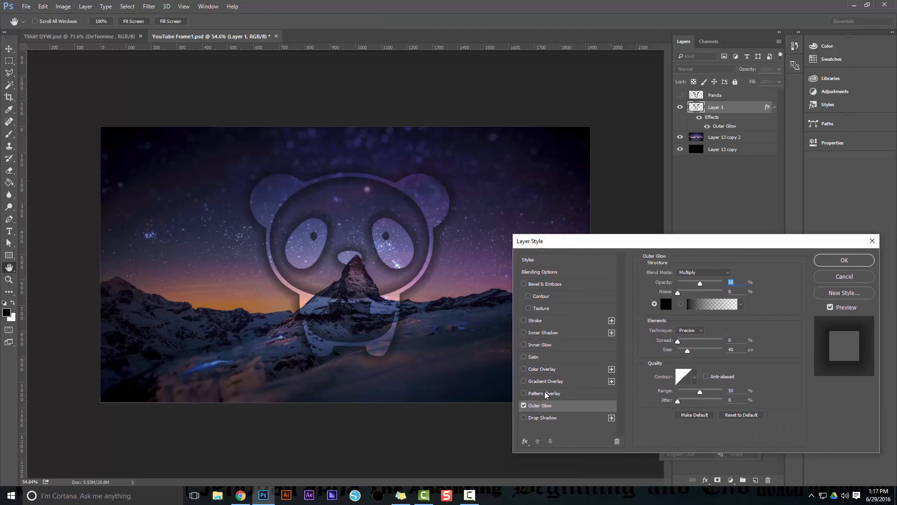
mouse_move(615, 367)
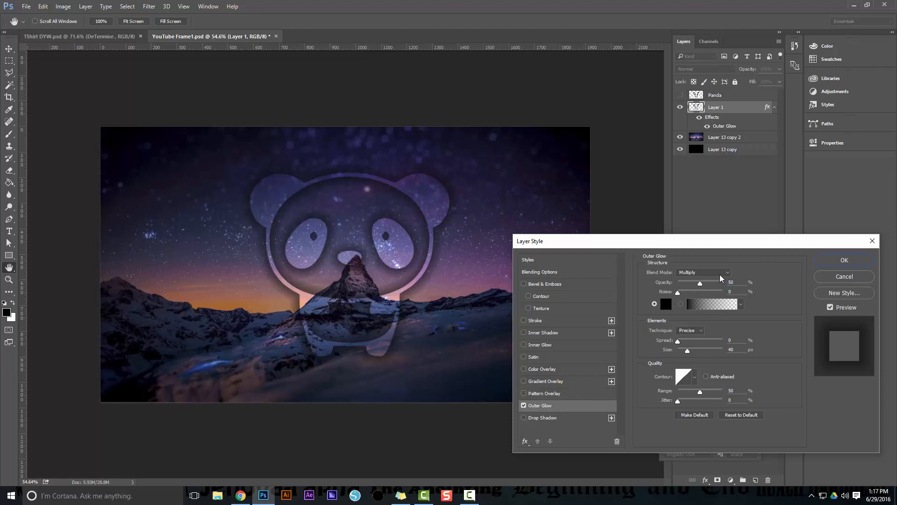
Set the Outer Glow to Multiply blending, trying Darken first, with a 40 px size.
left_click(703, 272)
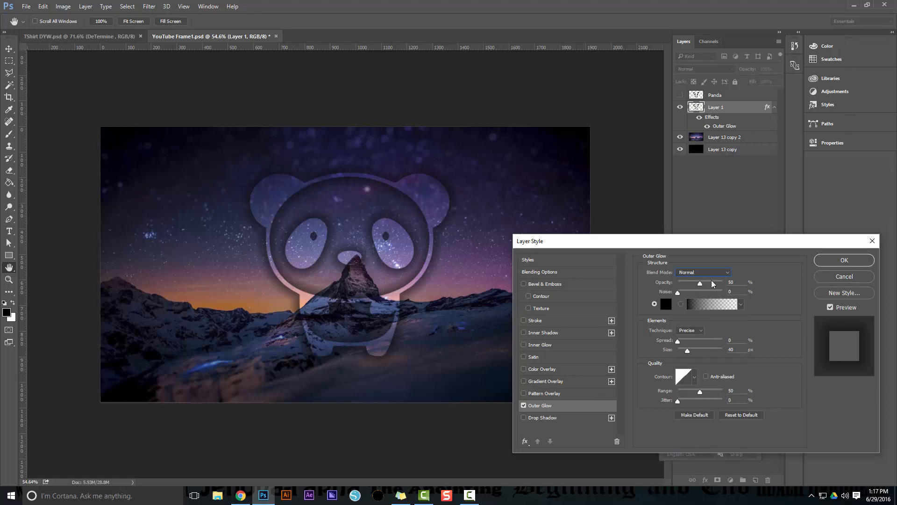
left_click(703, 272)
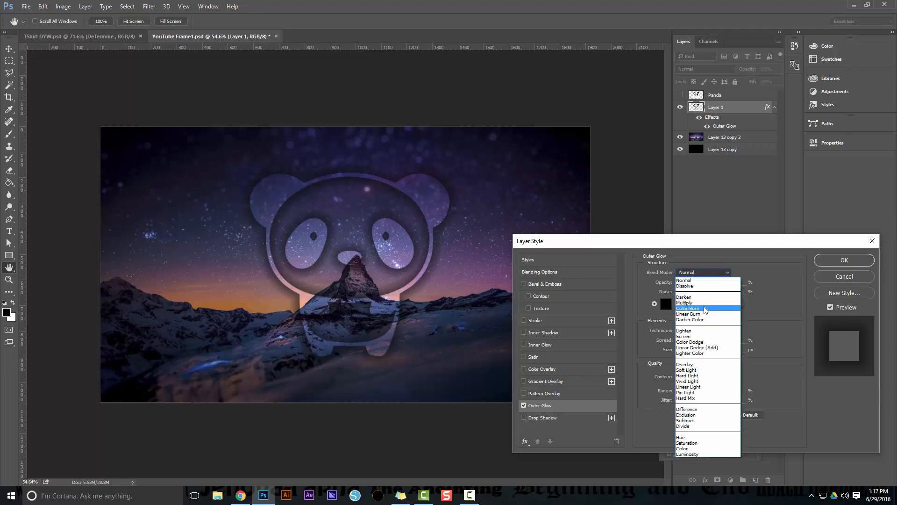
left_click(684, 303)
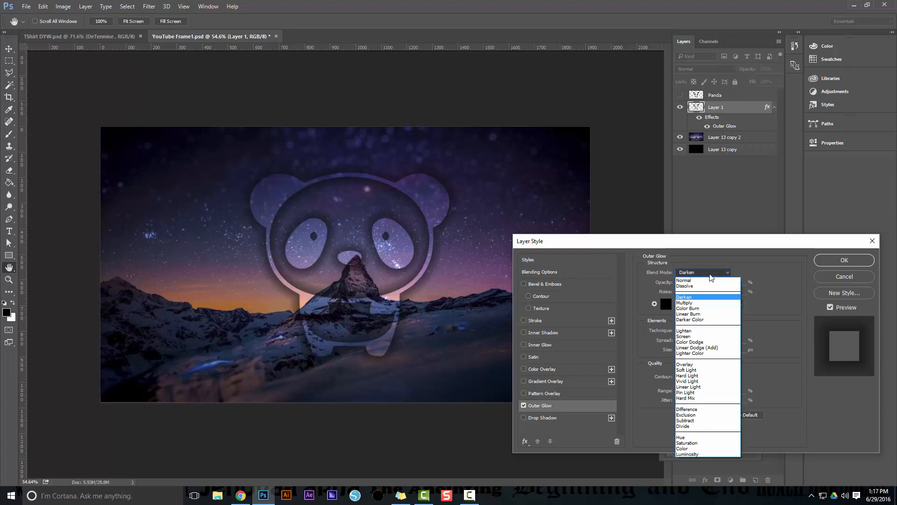
left_click(684, 303)
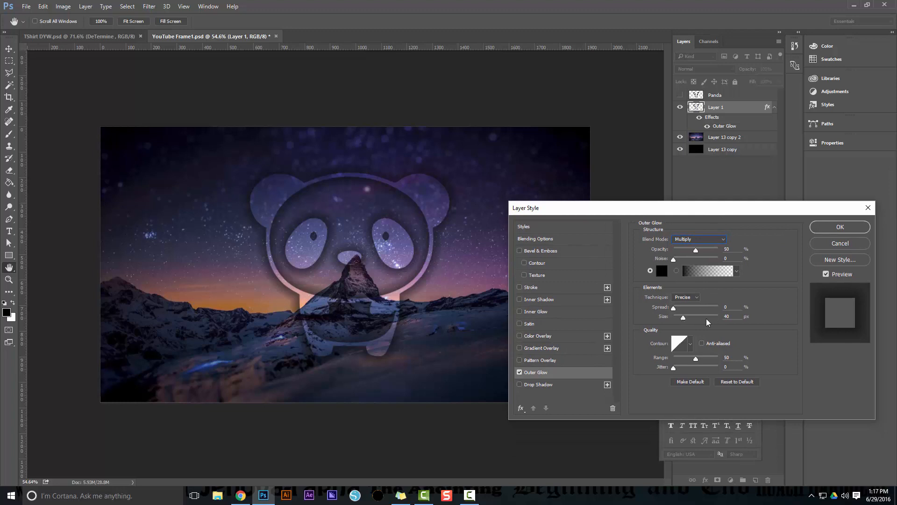
left_click_drag(695, 317, 679, 317)
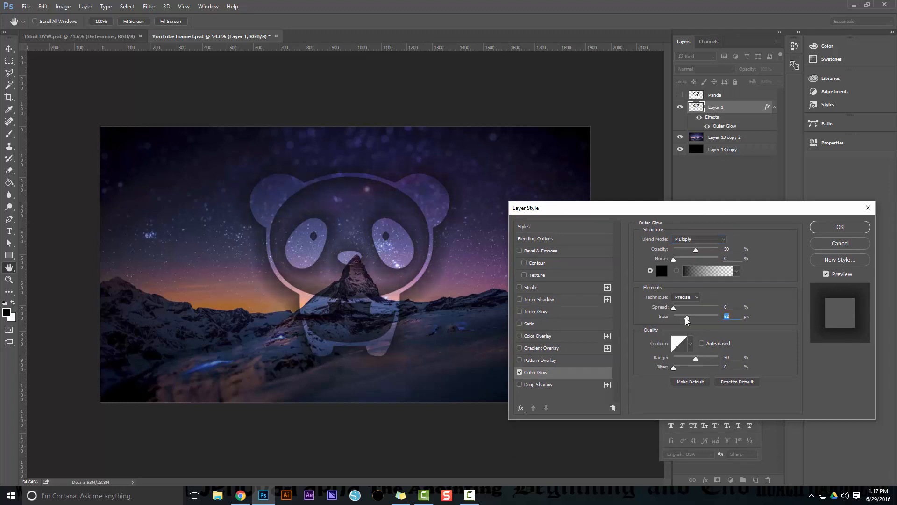
left_click_drag(687, 316, 679, 316)
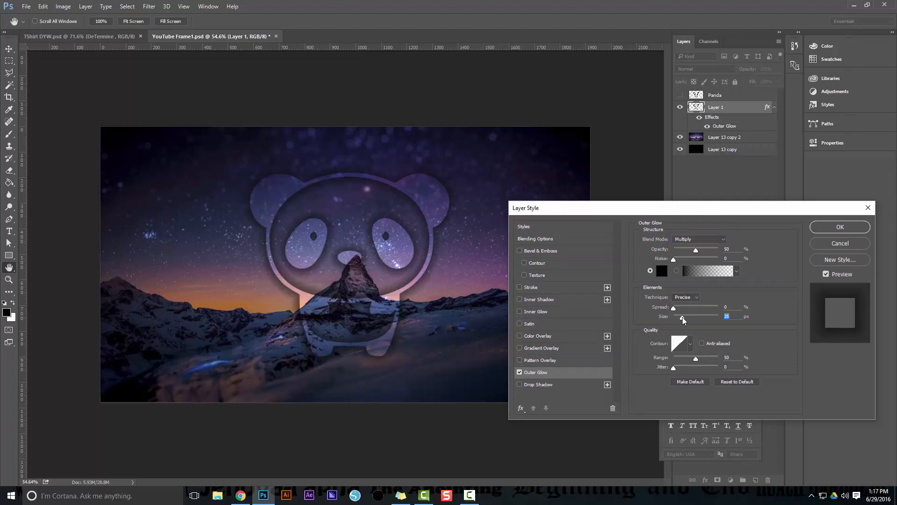
left_click_drag(682, 316, 703, 316)
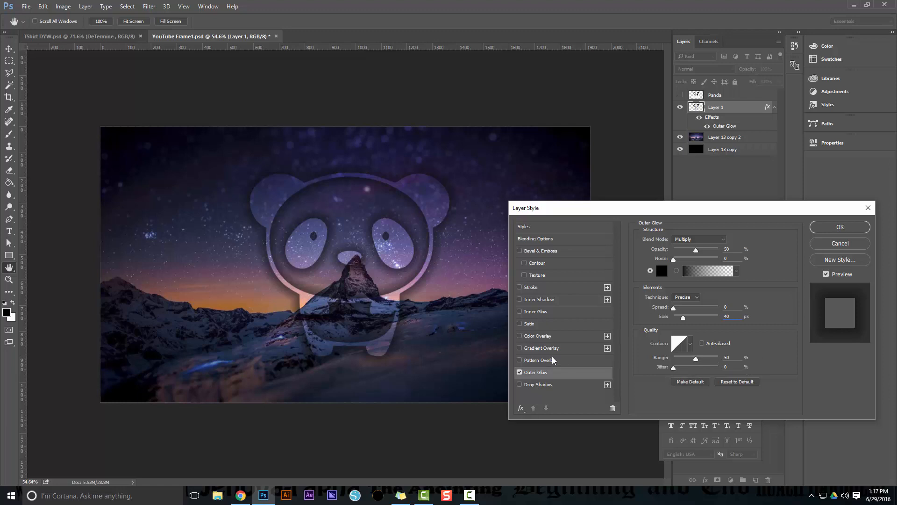
Enable Gradient Overlay and settle its blend mode on Color Dodge after trying Normal.
left_click(543, 348)
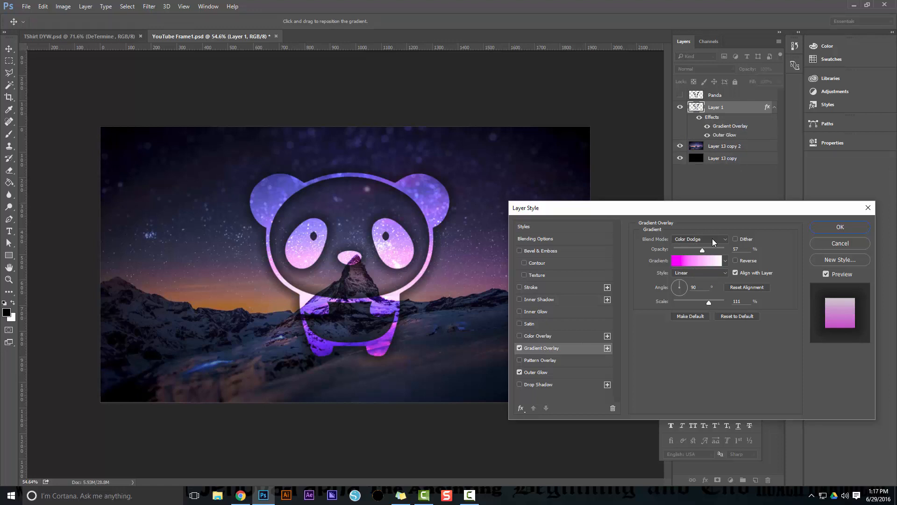
left_click(699, 239)
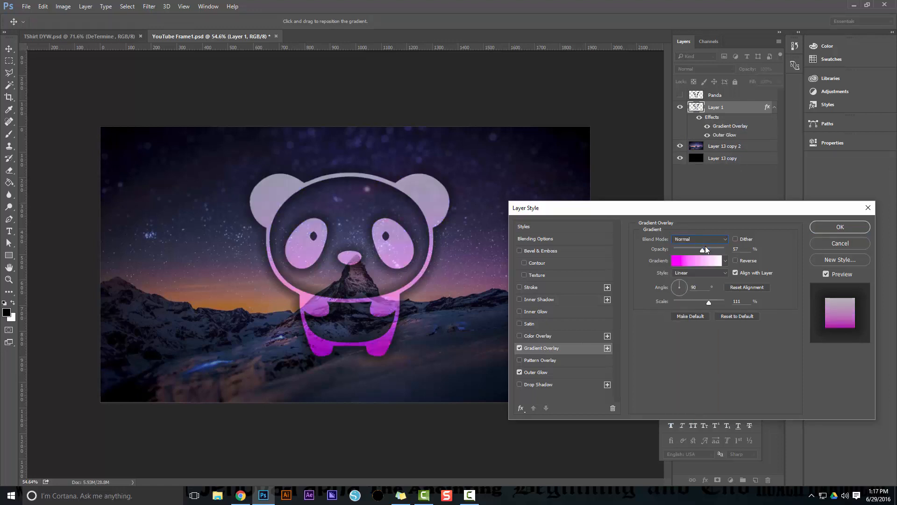
left_click(700, 239)
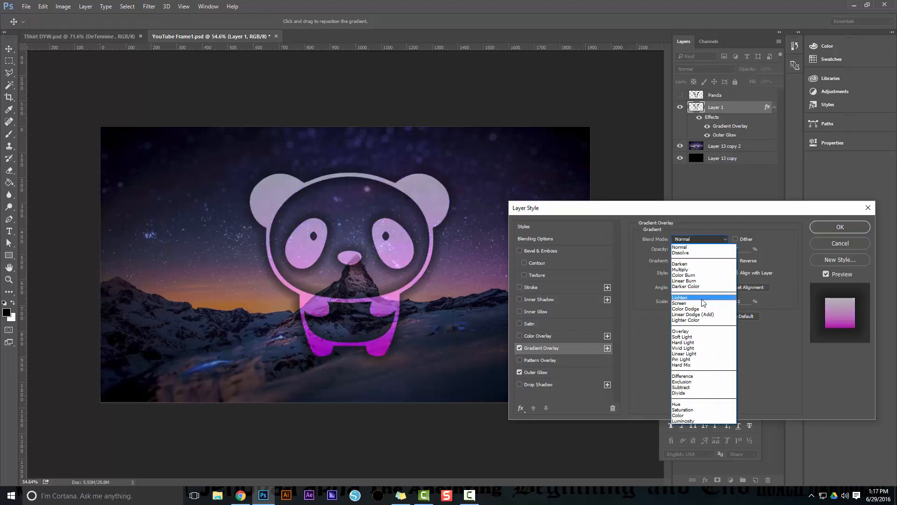
mouse_move(707, 321)
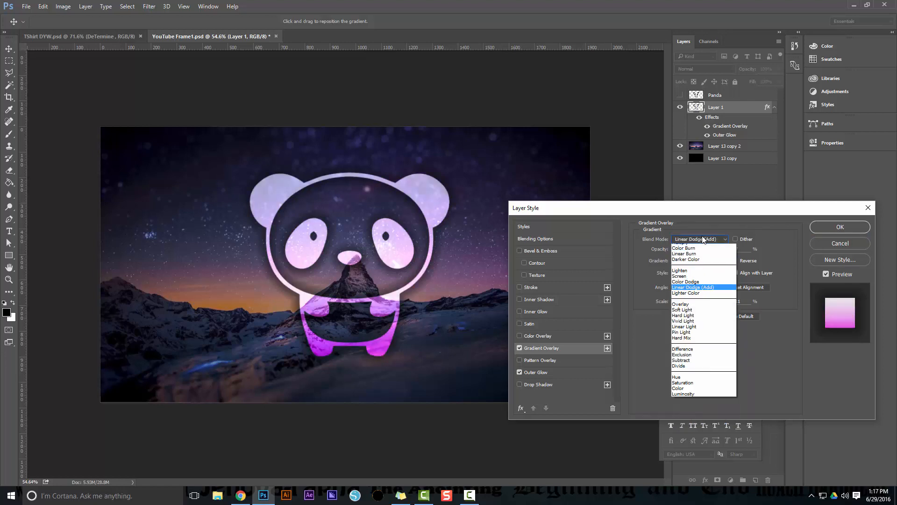
left_click(686, 281)
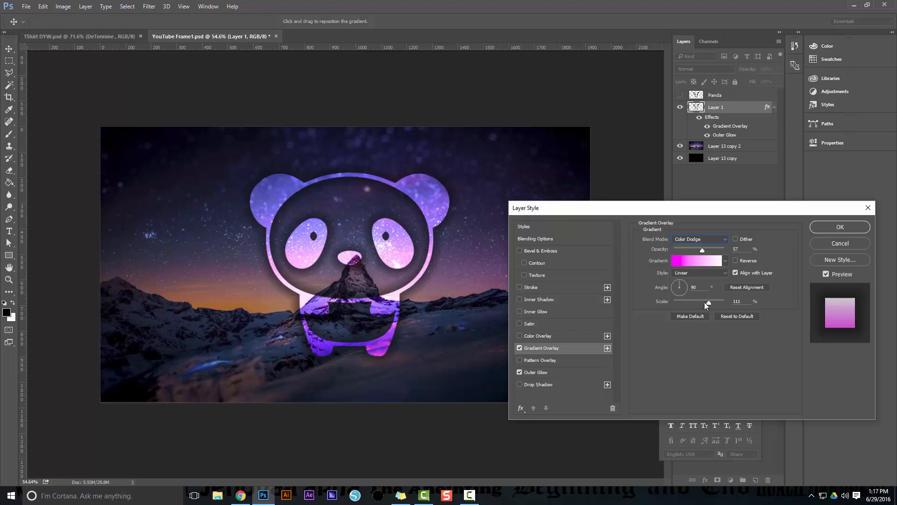
mouse_move(734, 282)
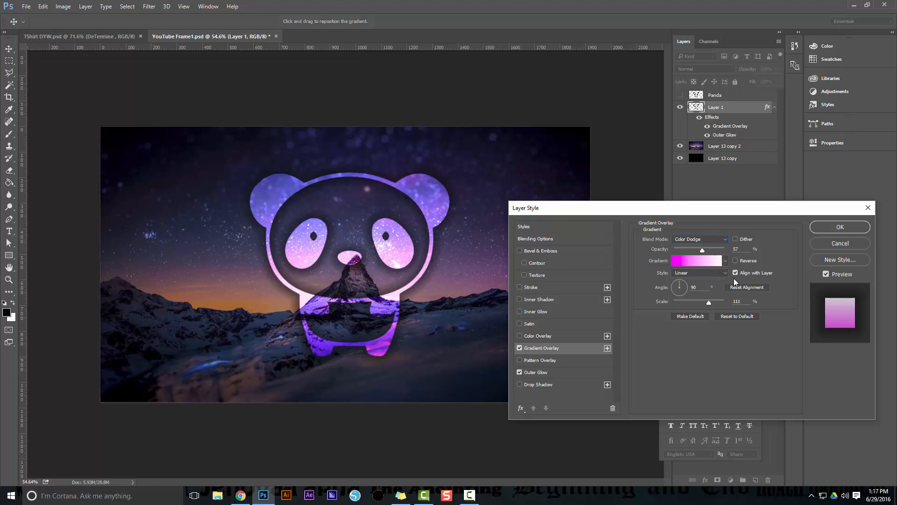
Inspect the gradient's white end stop in the Gradient Editor and close it unchanged.
left_click(695, 260)
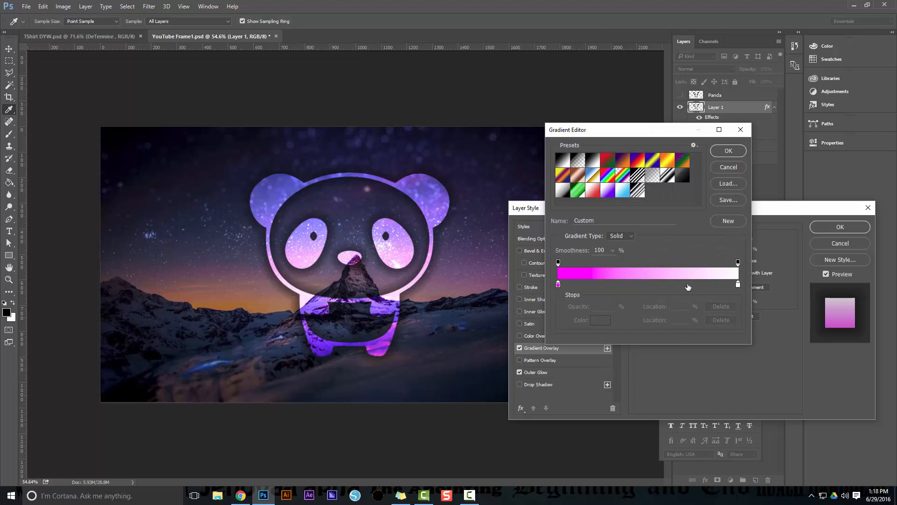
left_click(738, 284)
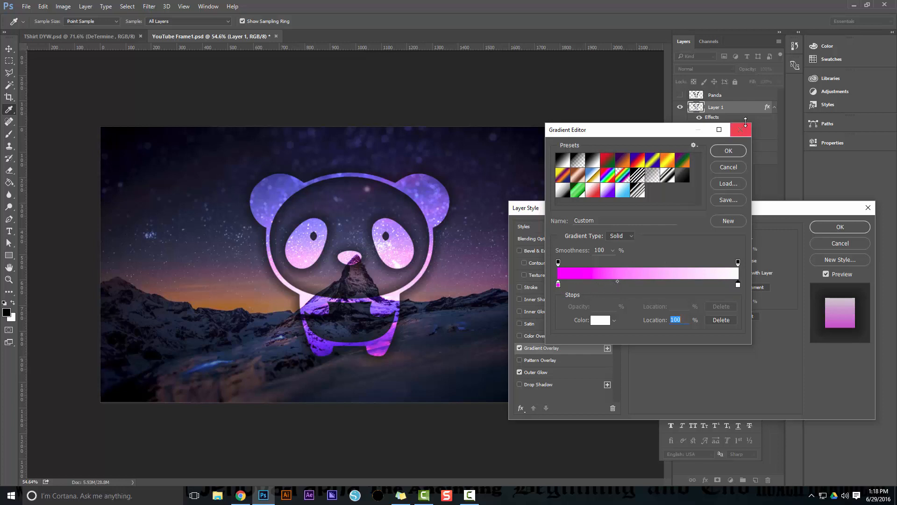
left_click(728, 150)
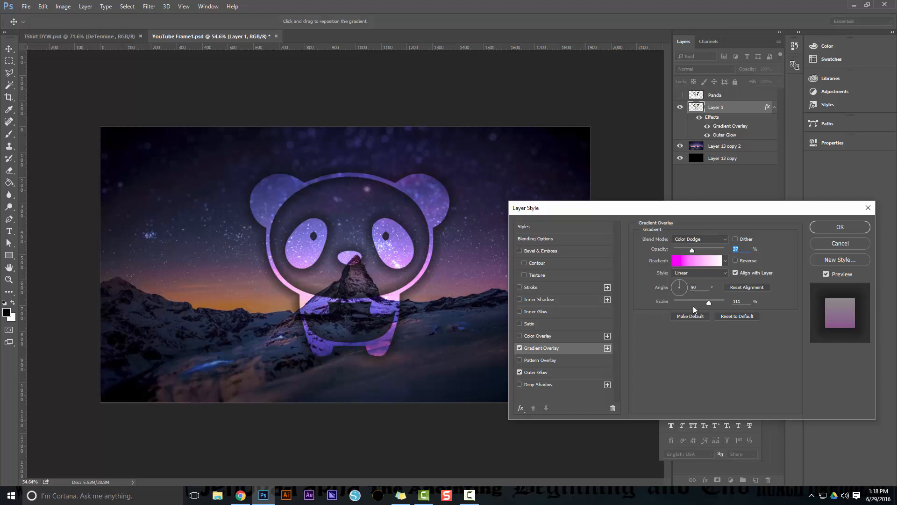
mouse_move(548, 276)
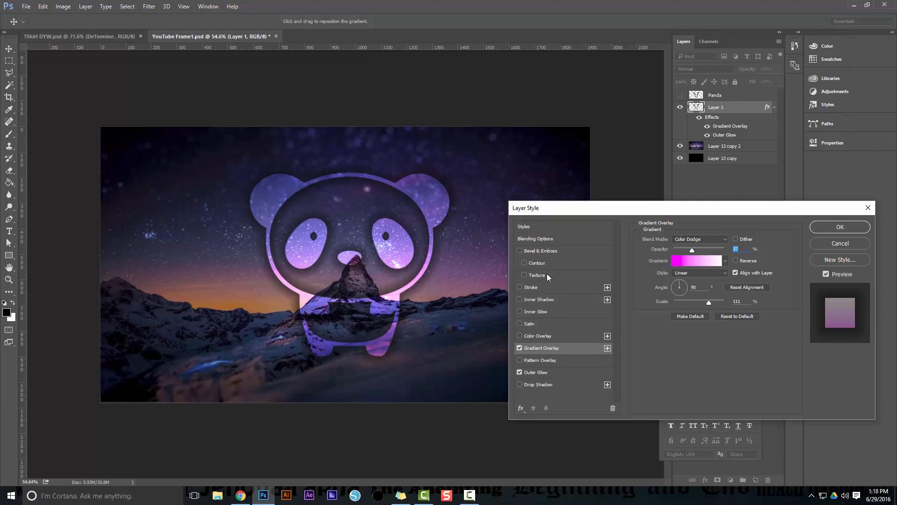
Enable Bevel & Emboss and keep Inner Bevel after trying Outer Bevel.
left_click_drag(525, 208, 603, 196)
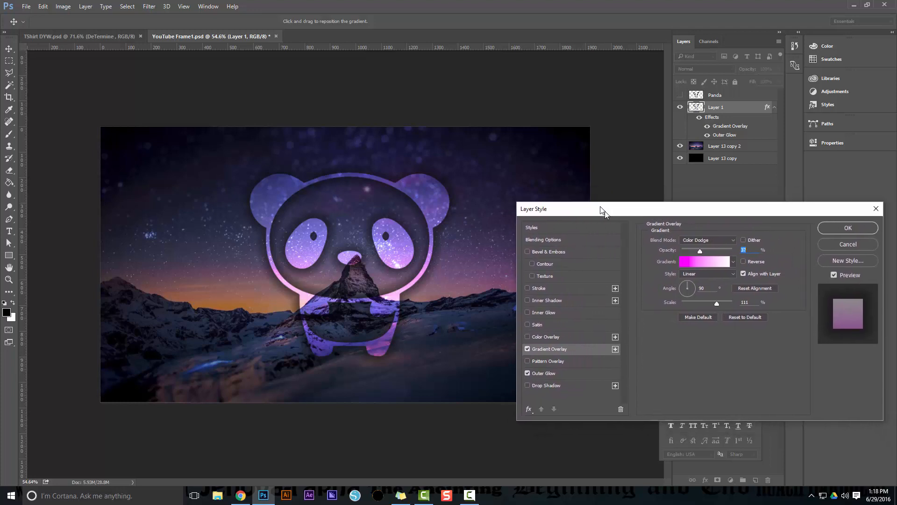
left_click(528, 251)
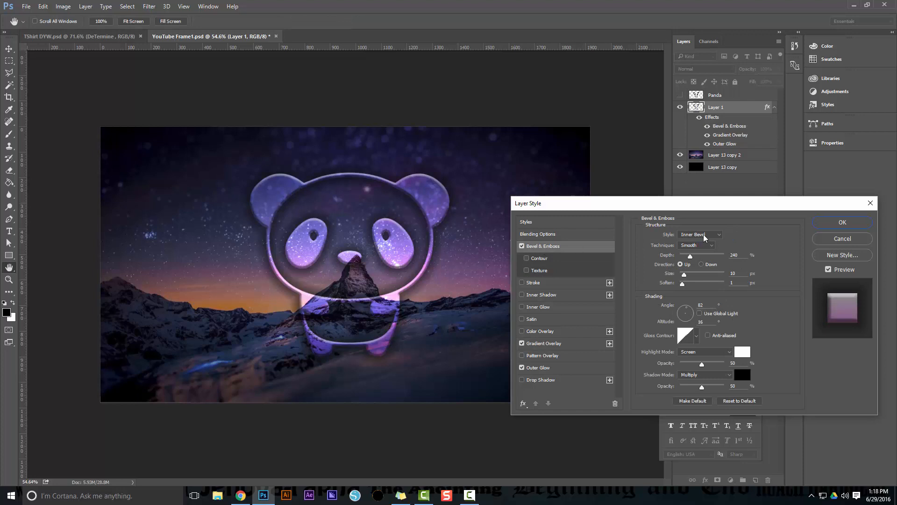
left_click(713, 234)
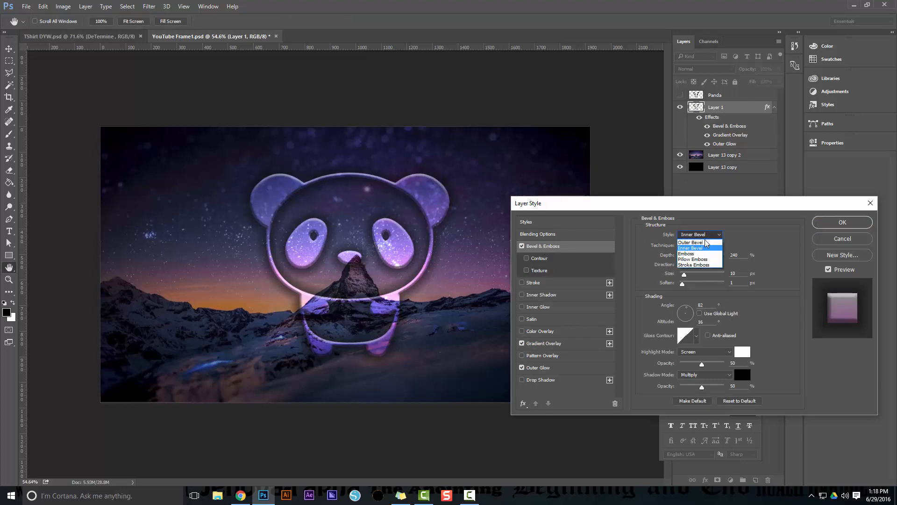
left_click(691, 242)
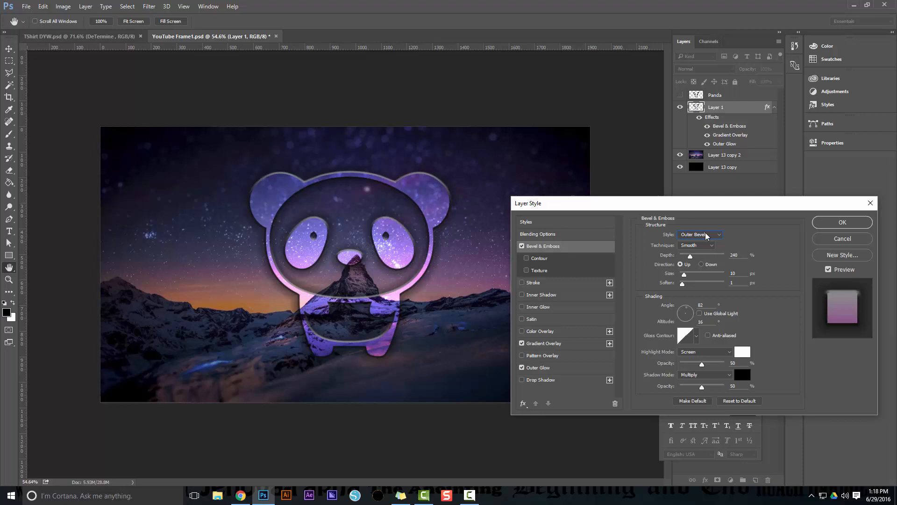
left_click(700, 233)
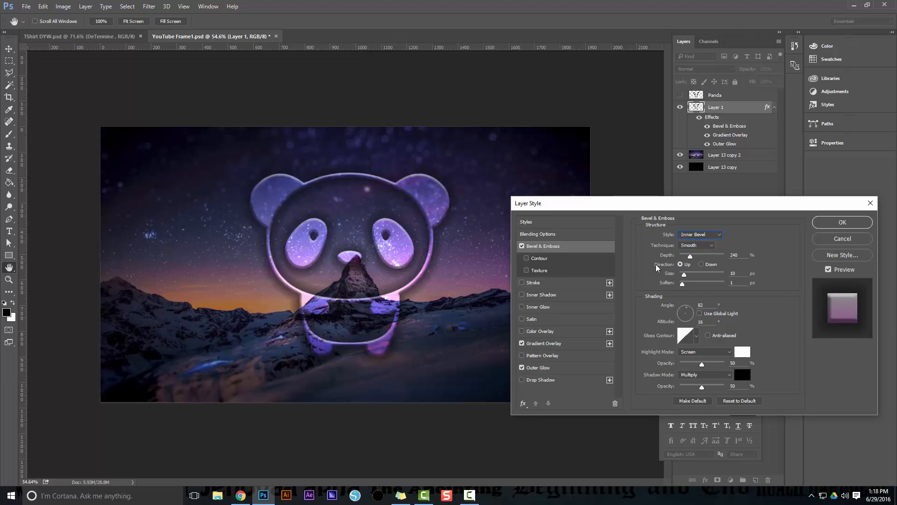
mouse_move(566, 262)
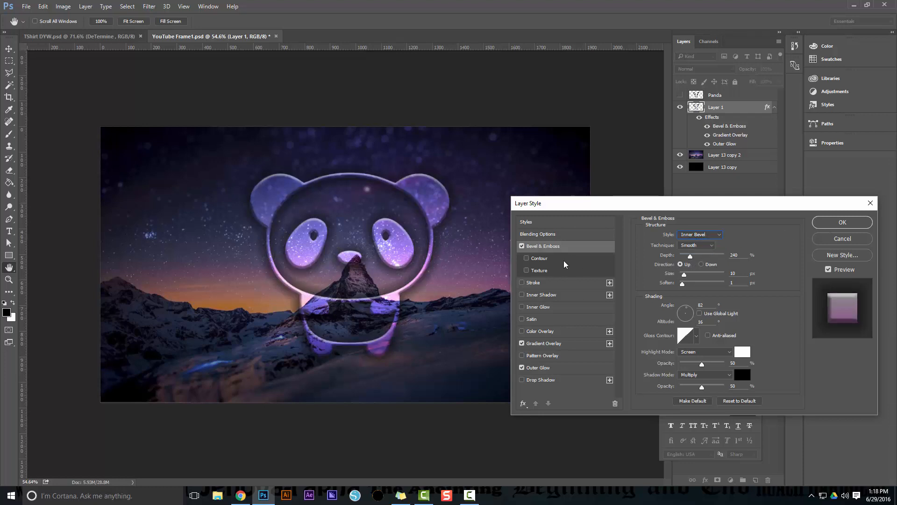
Add a Contour to the bevel and leave Texture switched off after trying it.
left_click(521, 258)
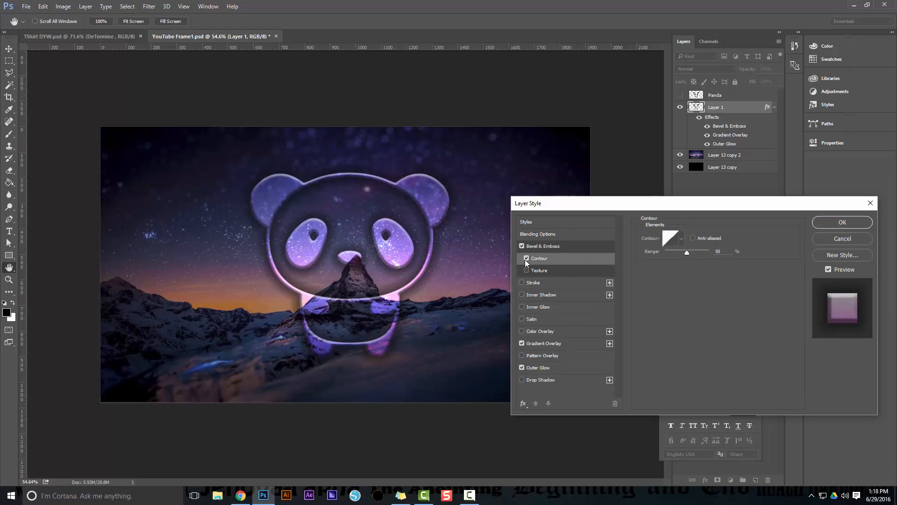
left_click(527, 270)
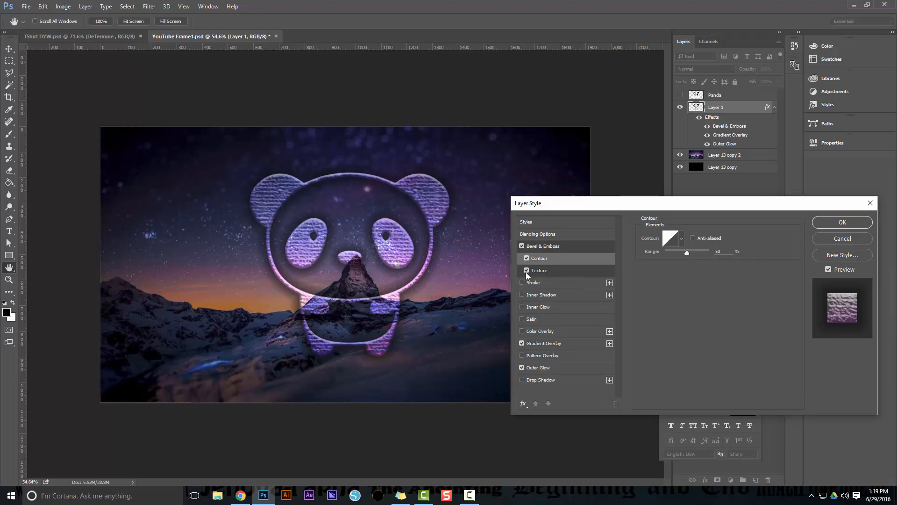
left_click(527, 270)
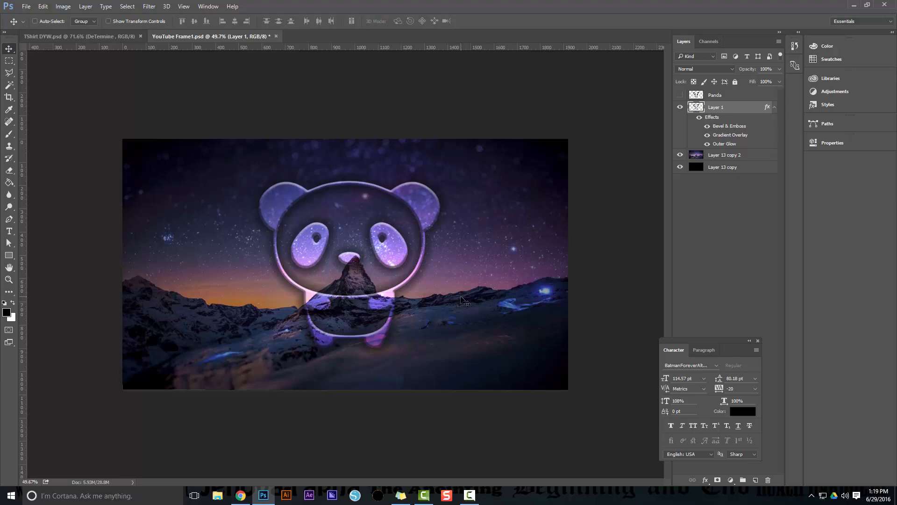
mouse_move(675, 345)
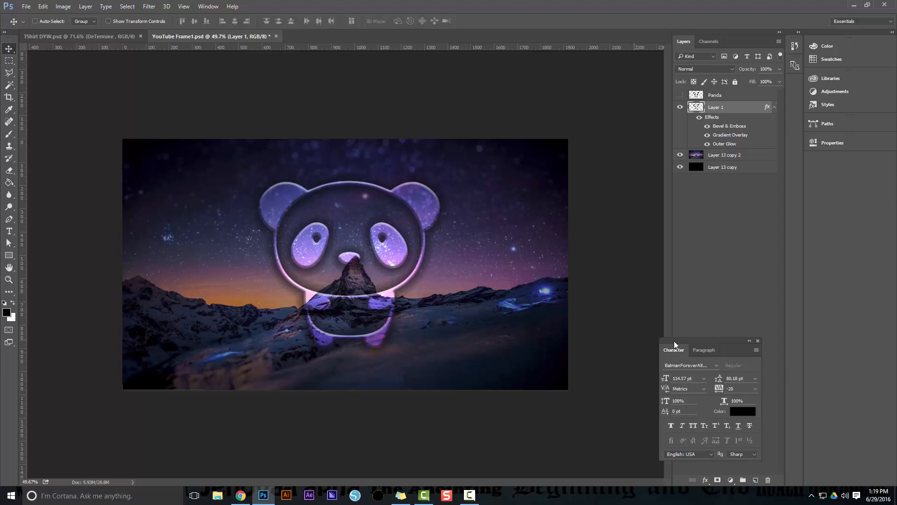
mouse_move(691, 344)
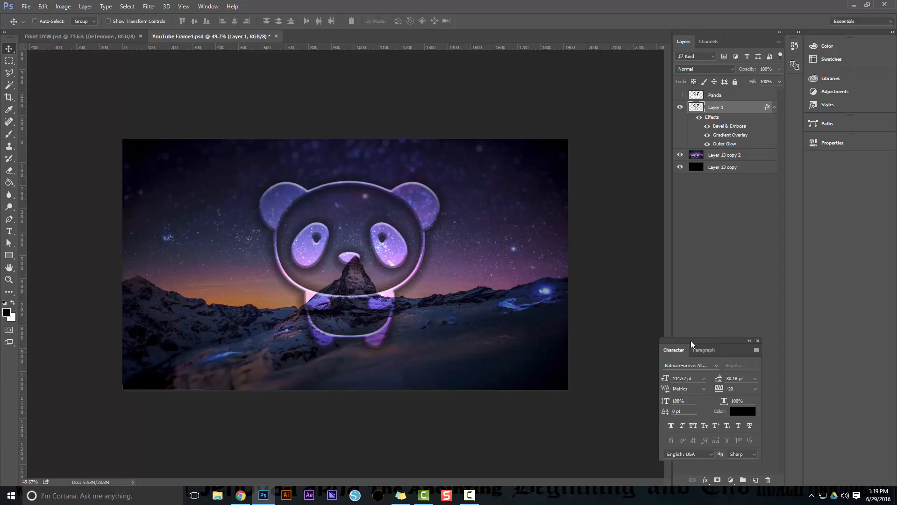